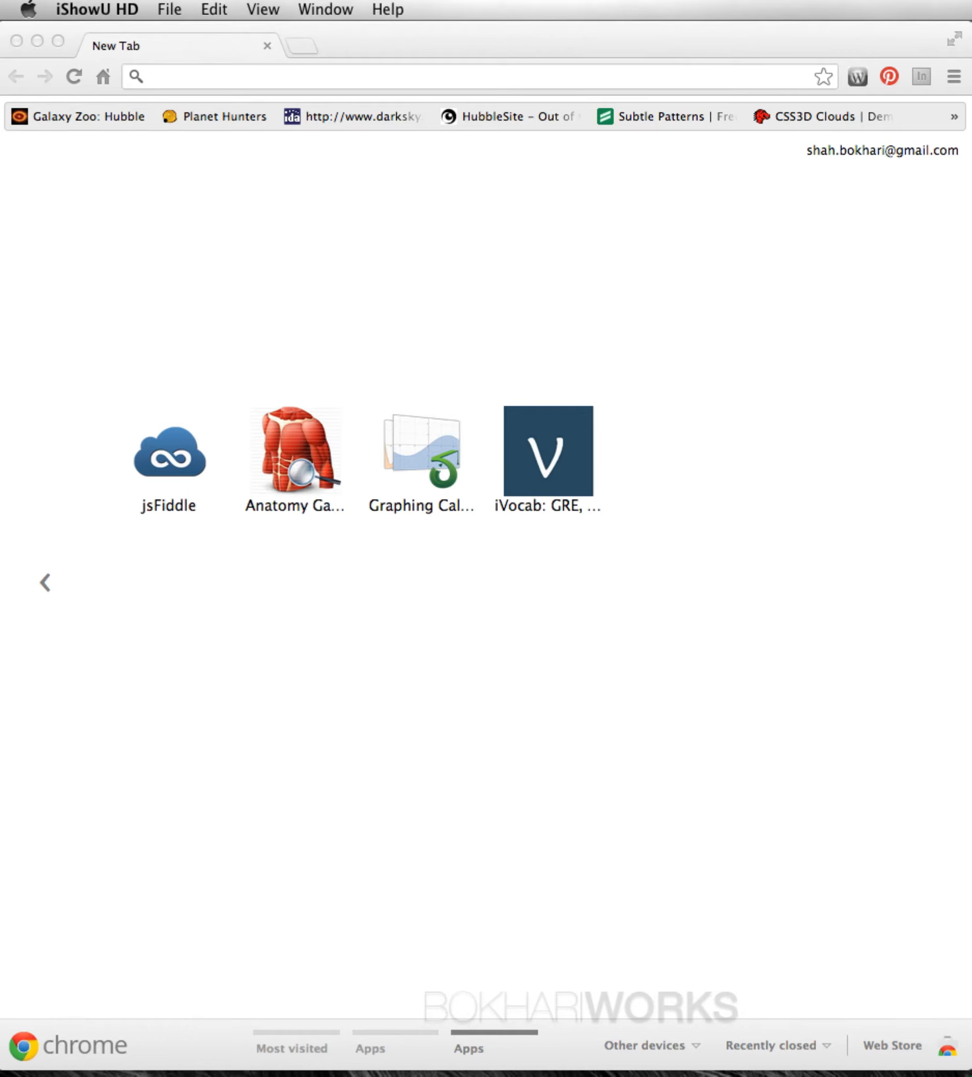
mouse_move(955, 544)
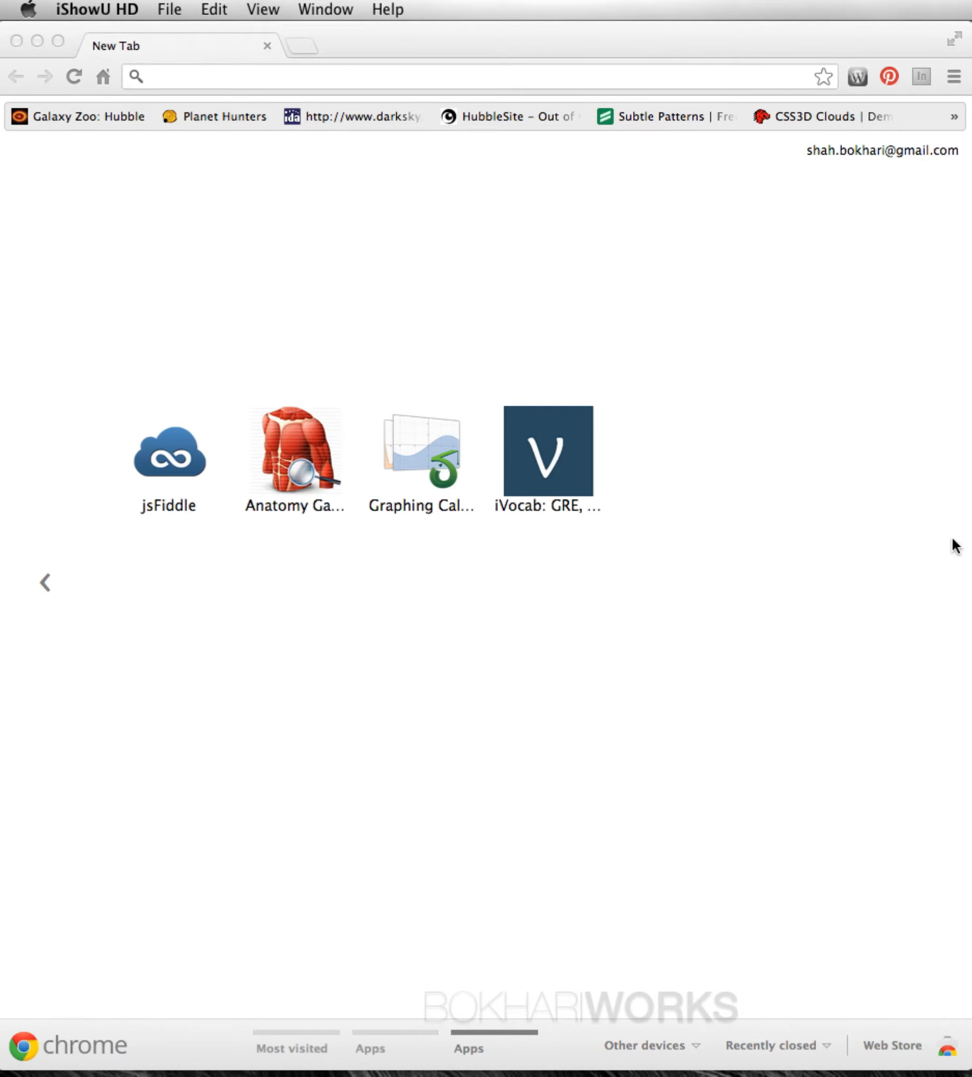
mouse_move(209, 54)
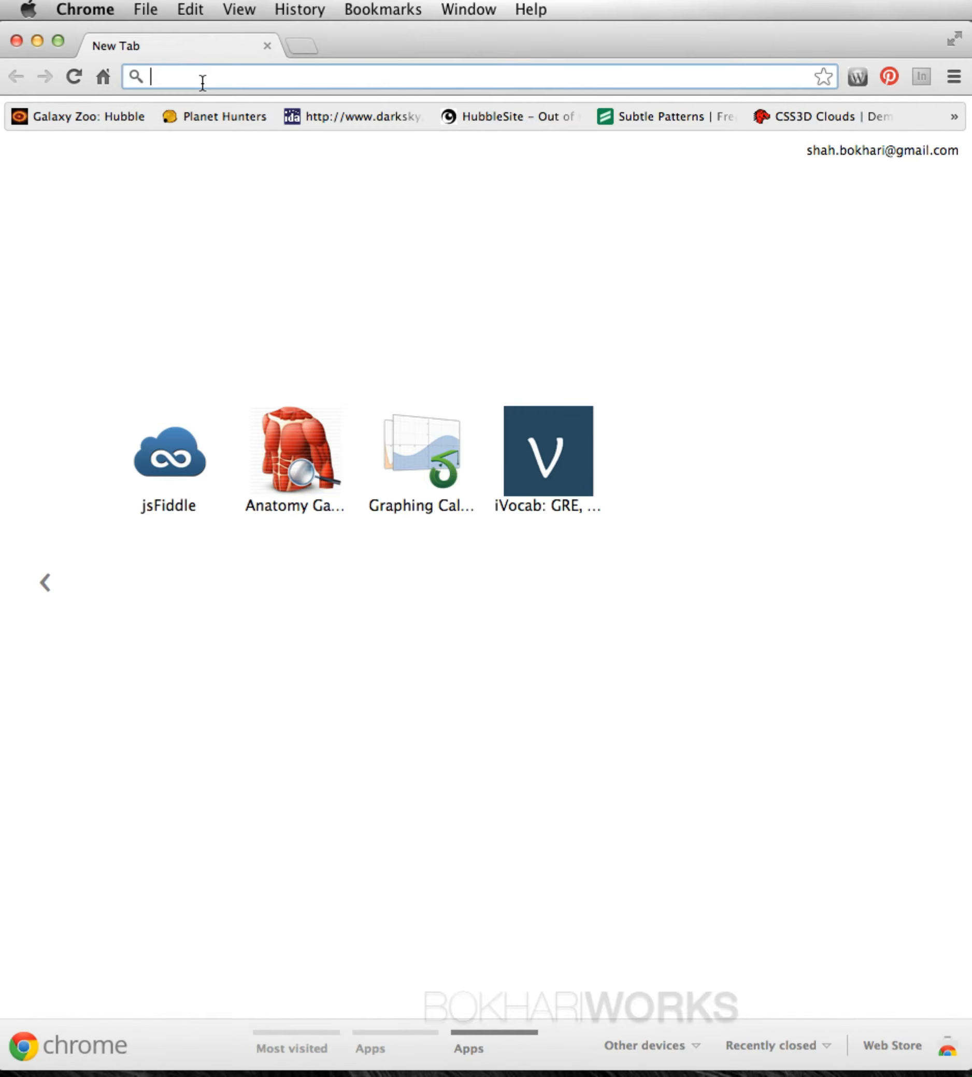
Reach the malsup.com jQuery Cycle Plugin download page via the 'jquery' address-bar suggestion.
type("jquery.com")
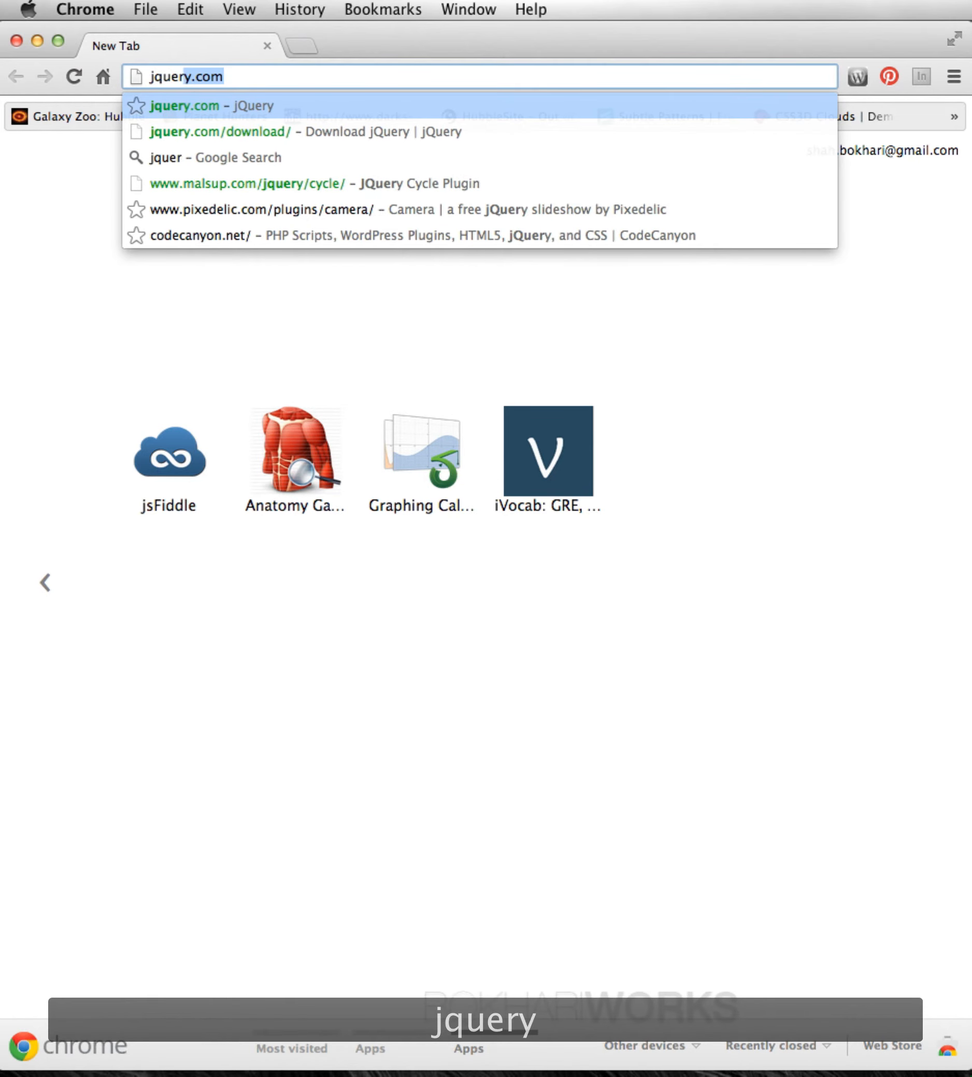
type("y/cycle/")
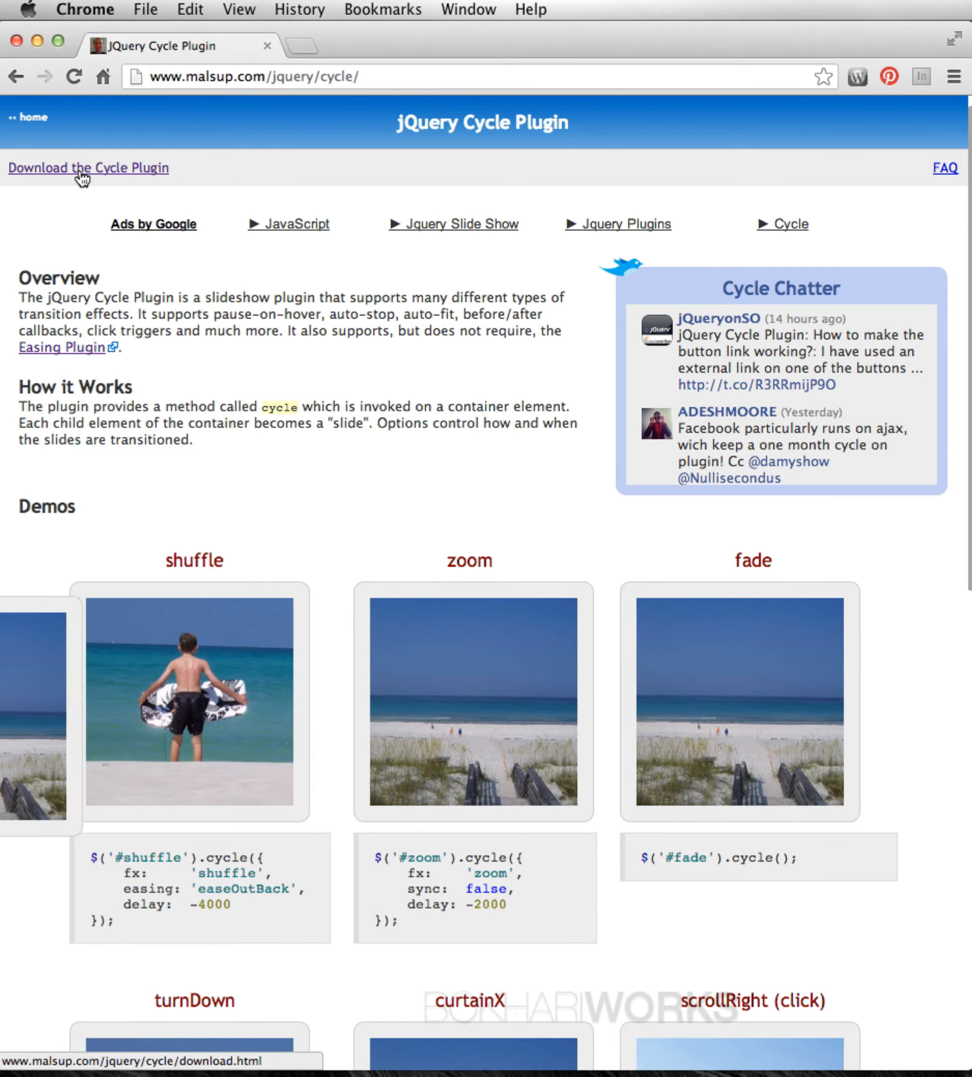
left_click(87, 168)
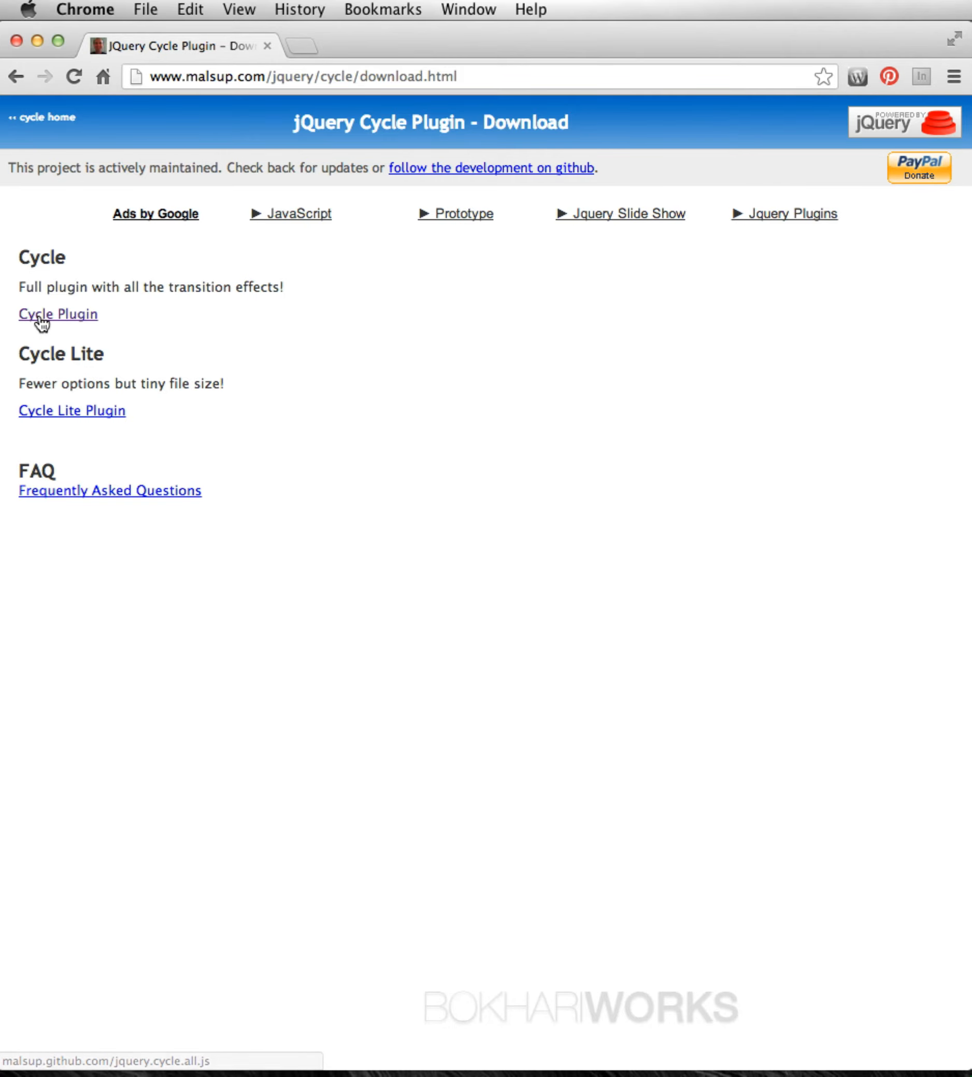
View the raw jquery.cycle.all.js v3.0.1 source on malsup.github.io and scroll through it.
left_click(58, 314)
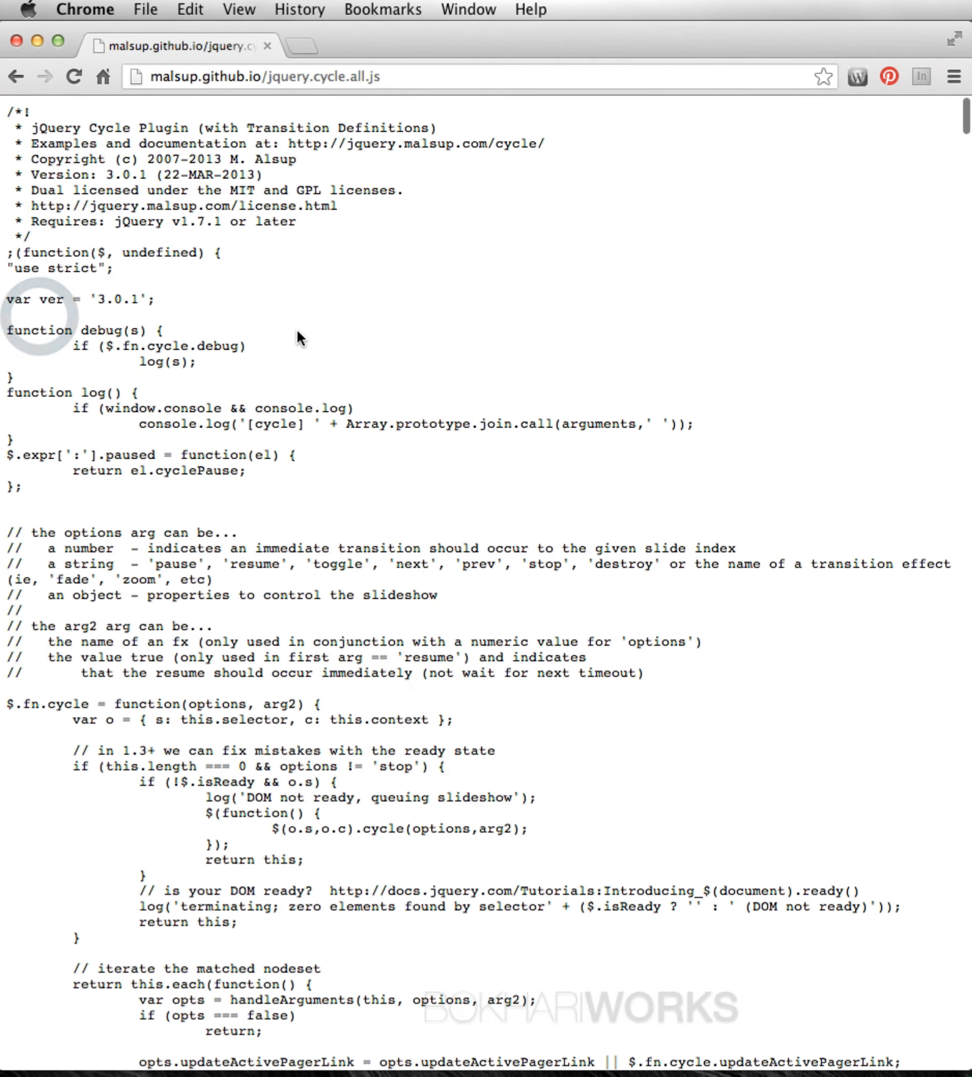
scroll("down", 3)
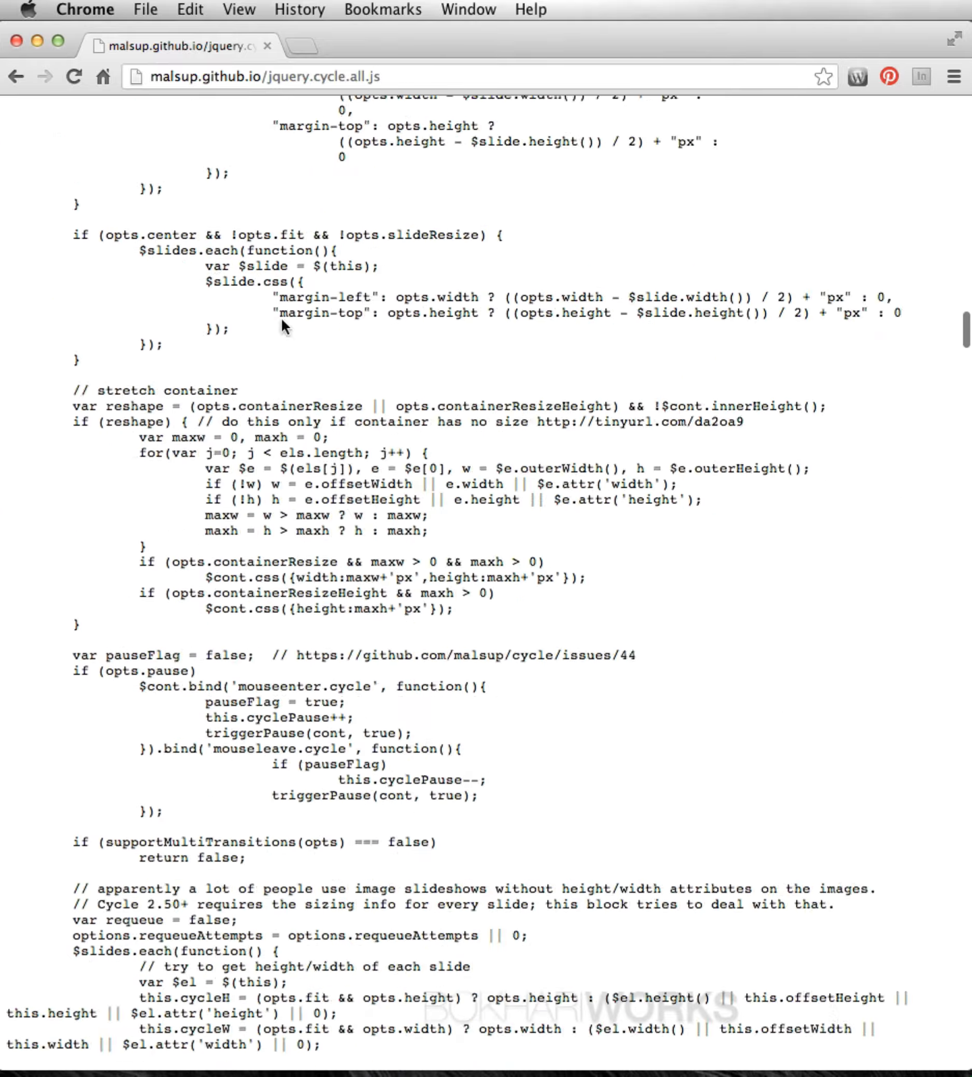
scroll("down", 3)
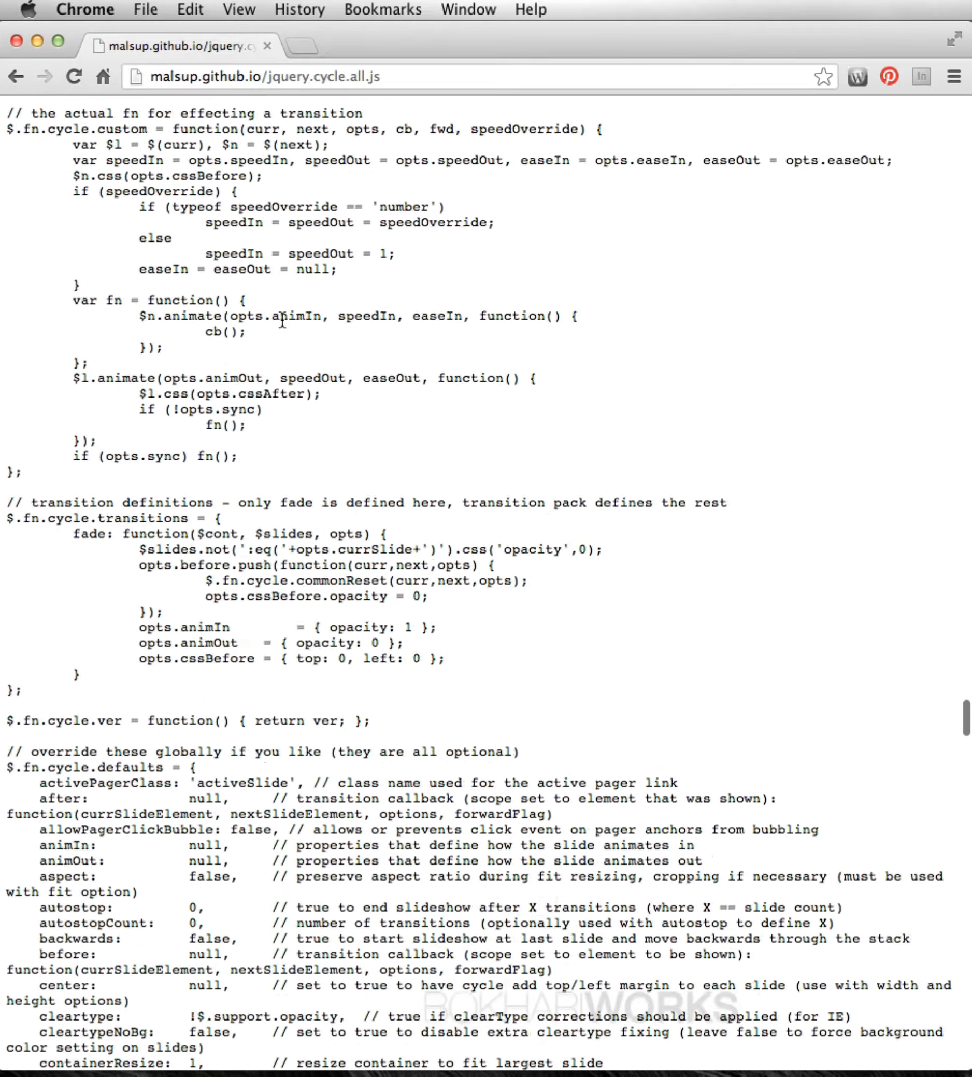
scroll("down", 3)
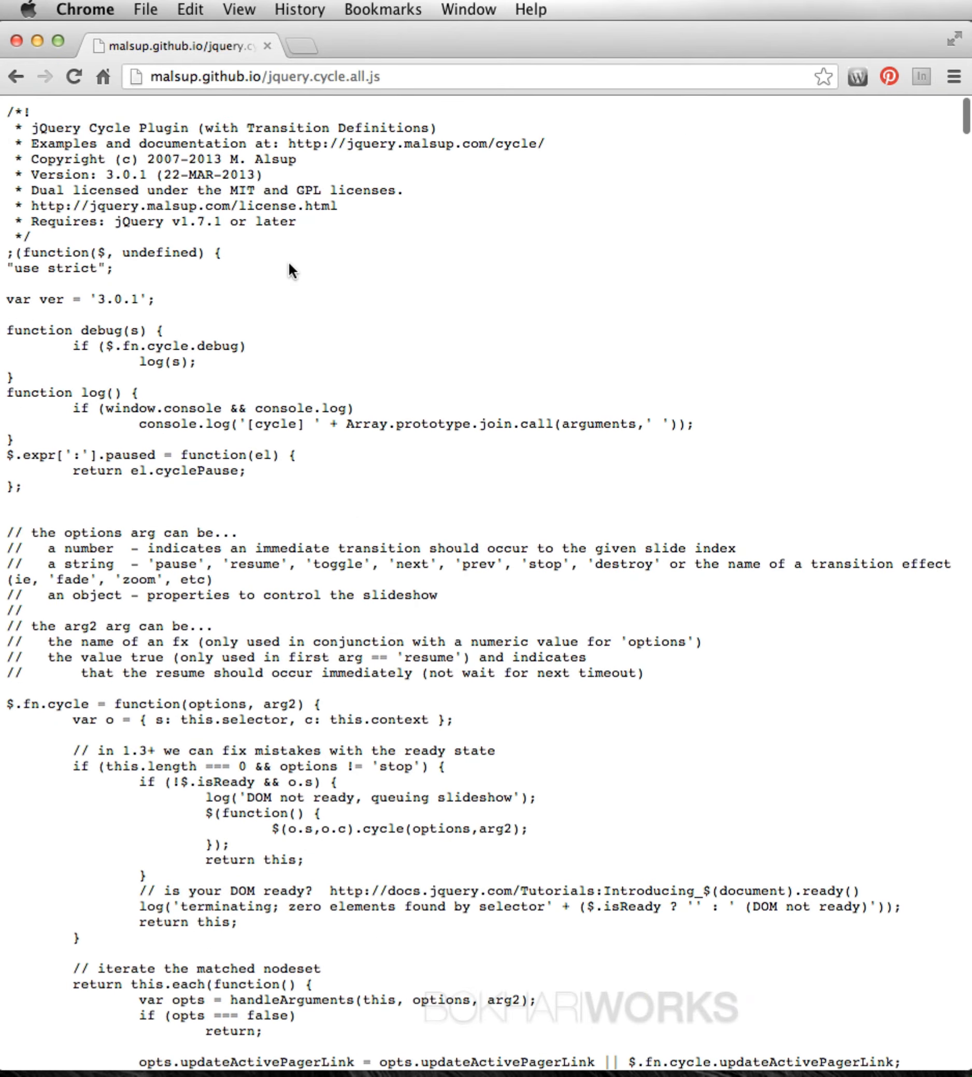
Save the page into the js folder, replacing the existing jquery.cycle.all.js.
left_click(145, 10)
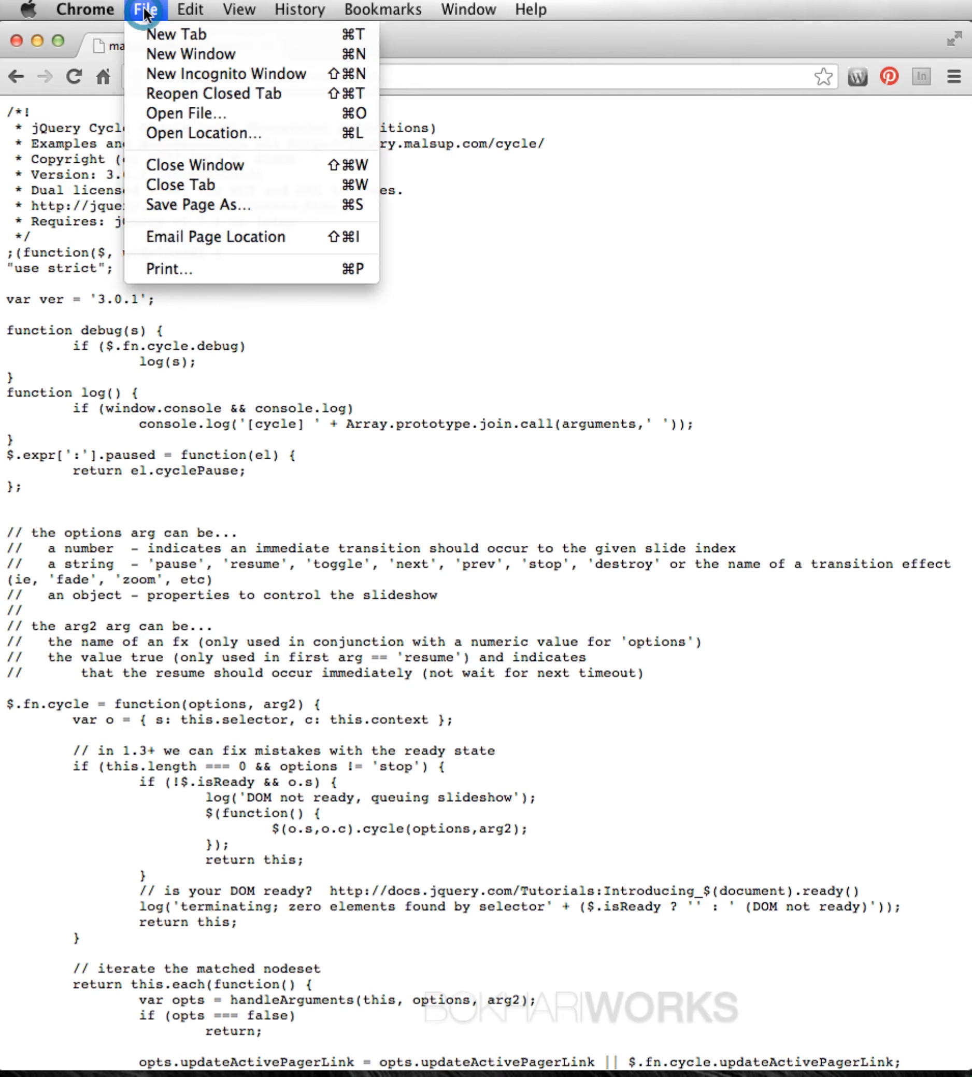
mouse_move(206, 205)
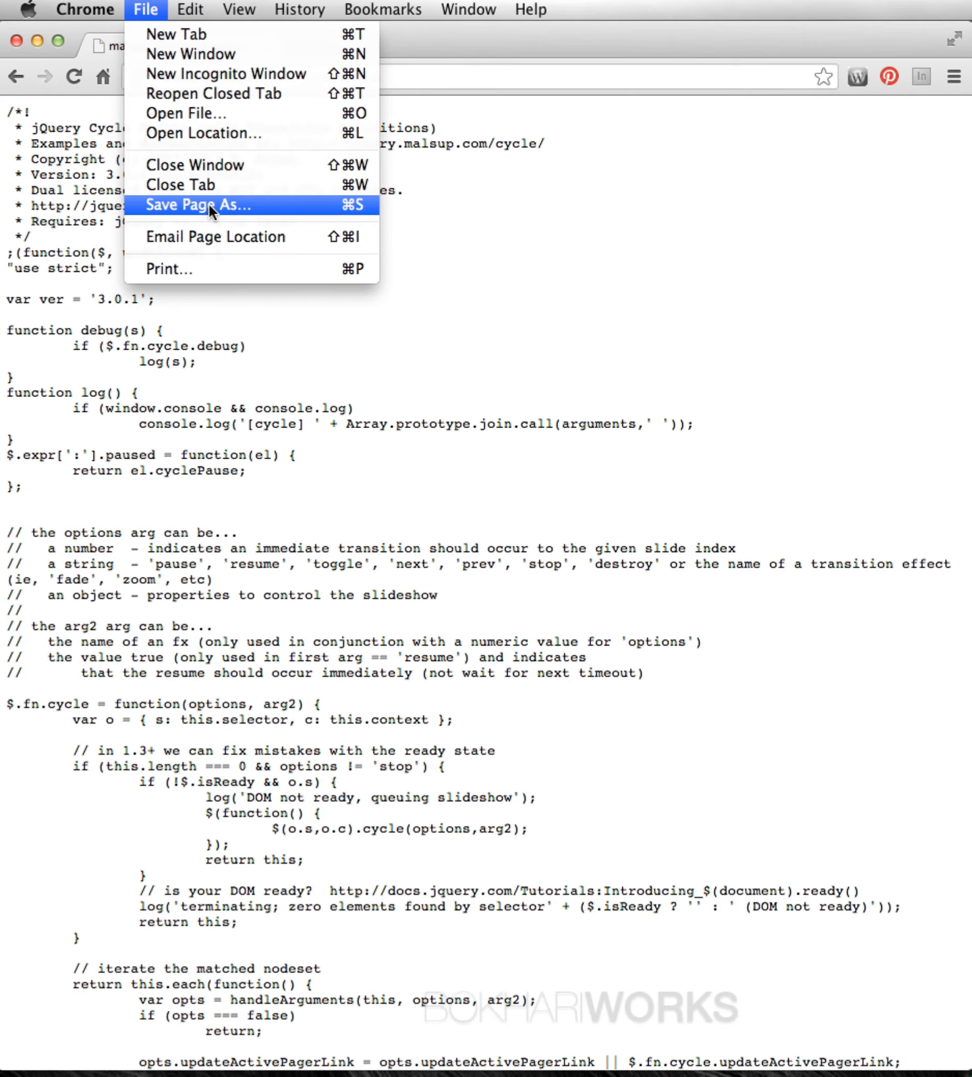
left_click(197, 204)
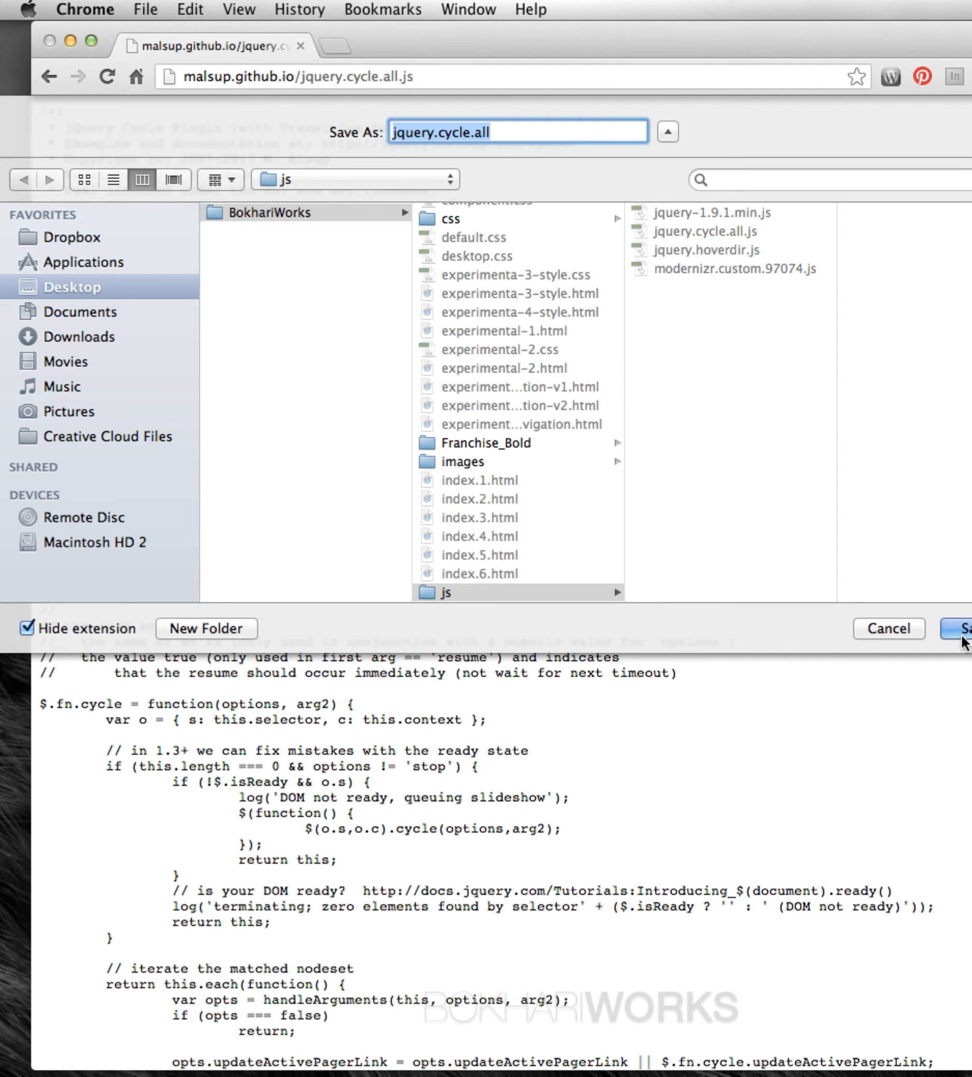
mouse_move(696, 259)
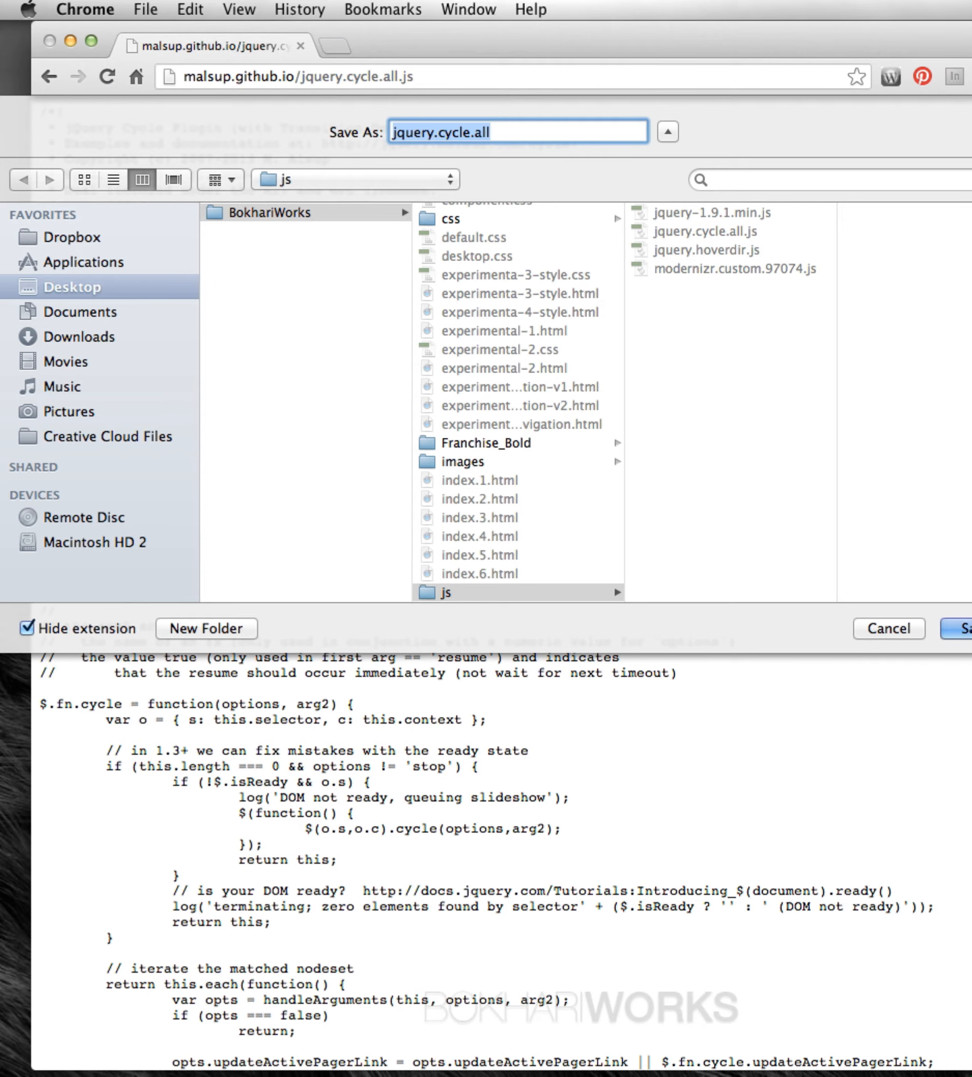
left_click(961, 628)
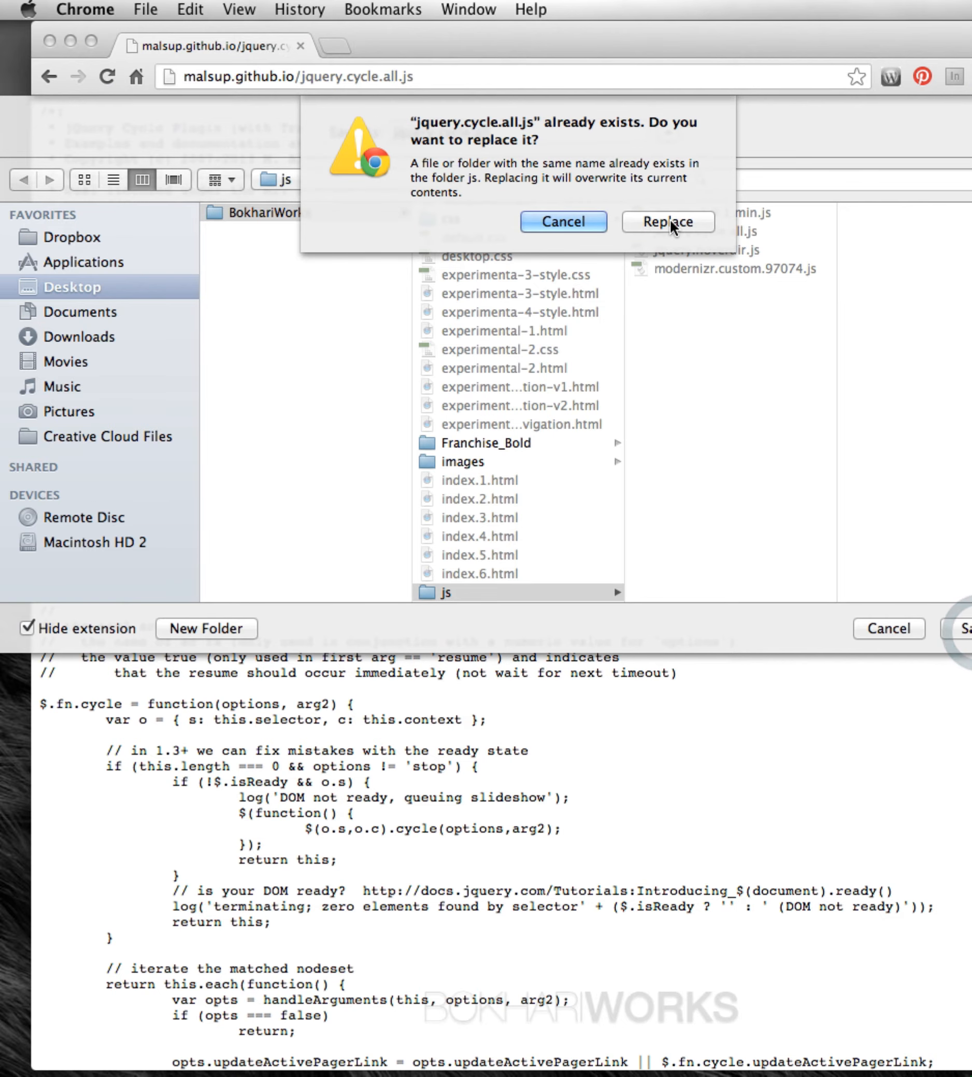
left_click(666, 220)
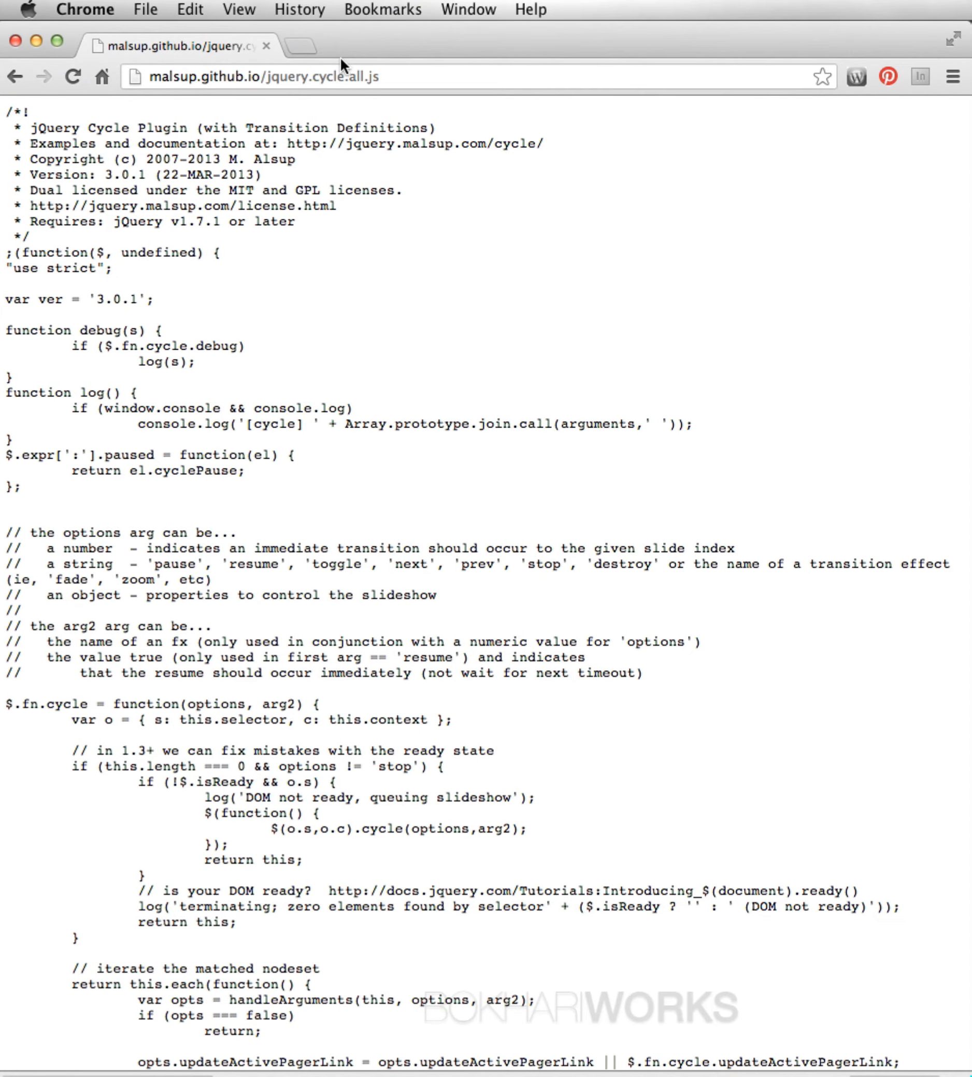
key("cmd+s")
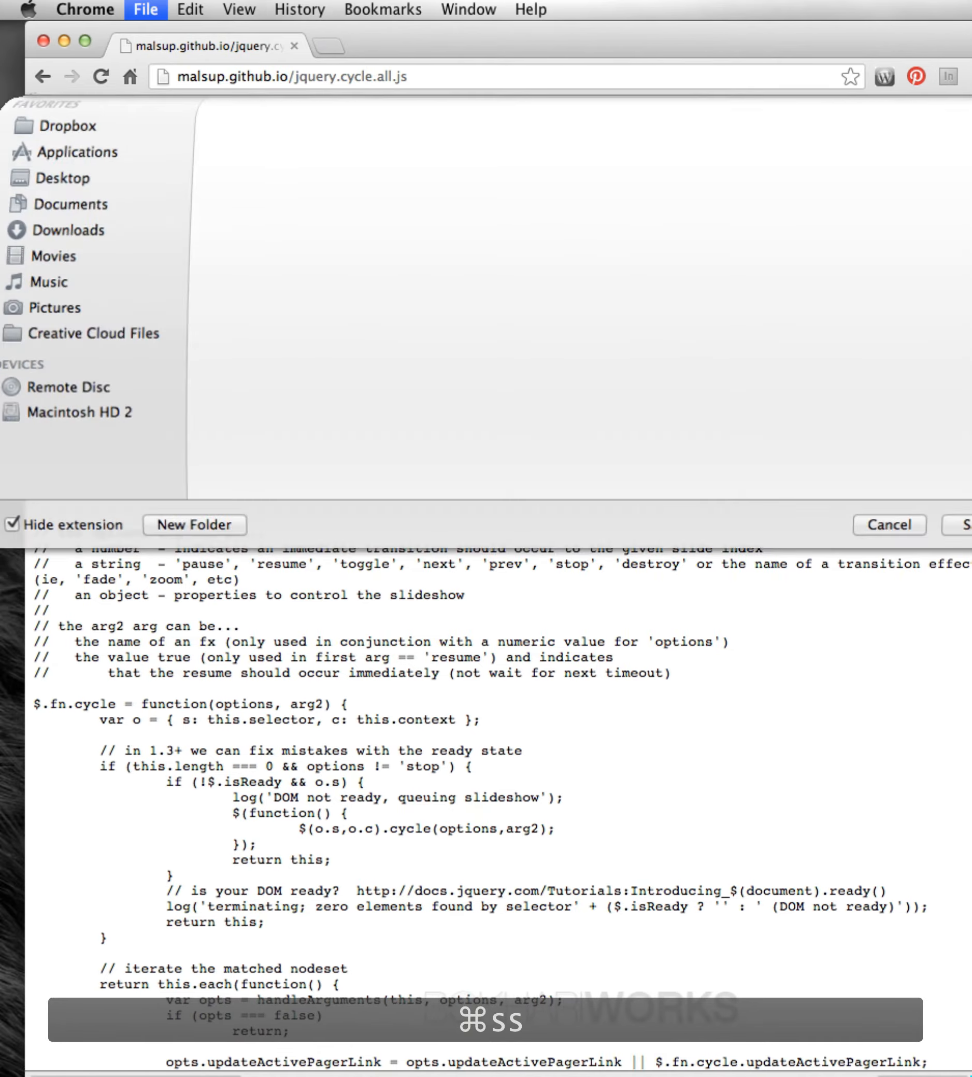
left_click(68, 286)
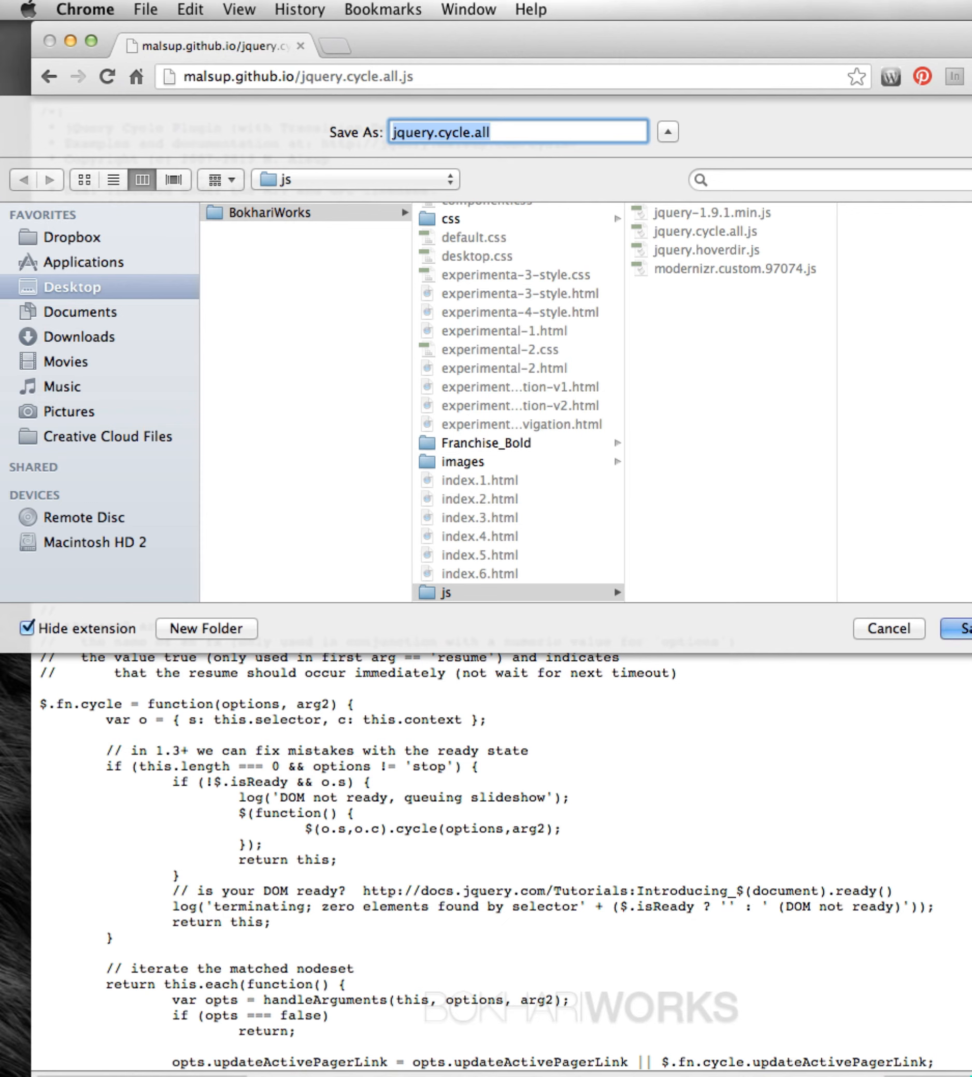
mouse_move(398, 76)
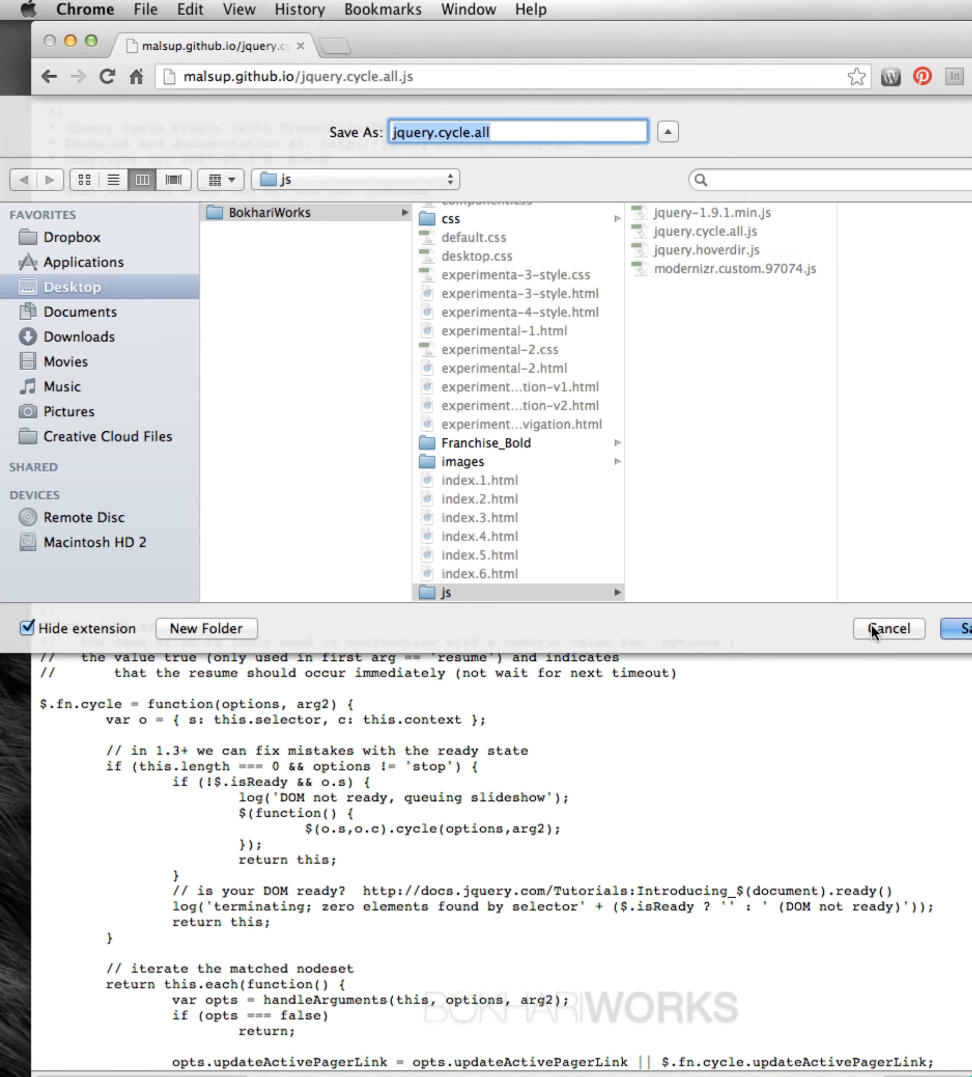
left_click(888, 628)
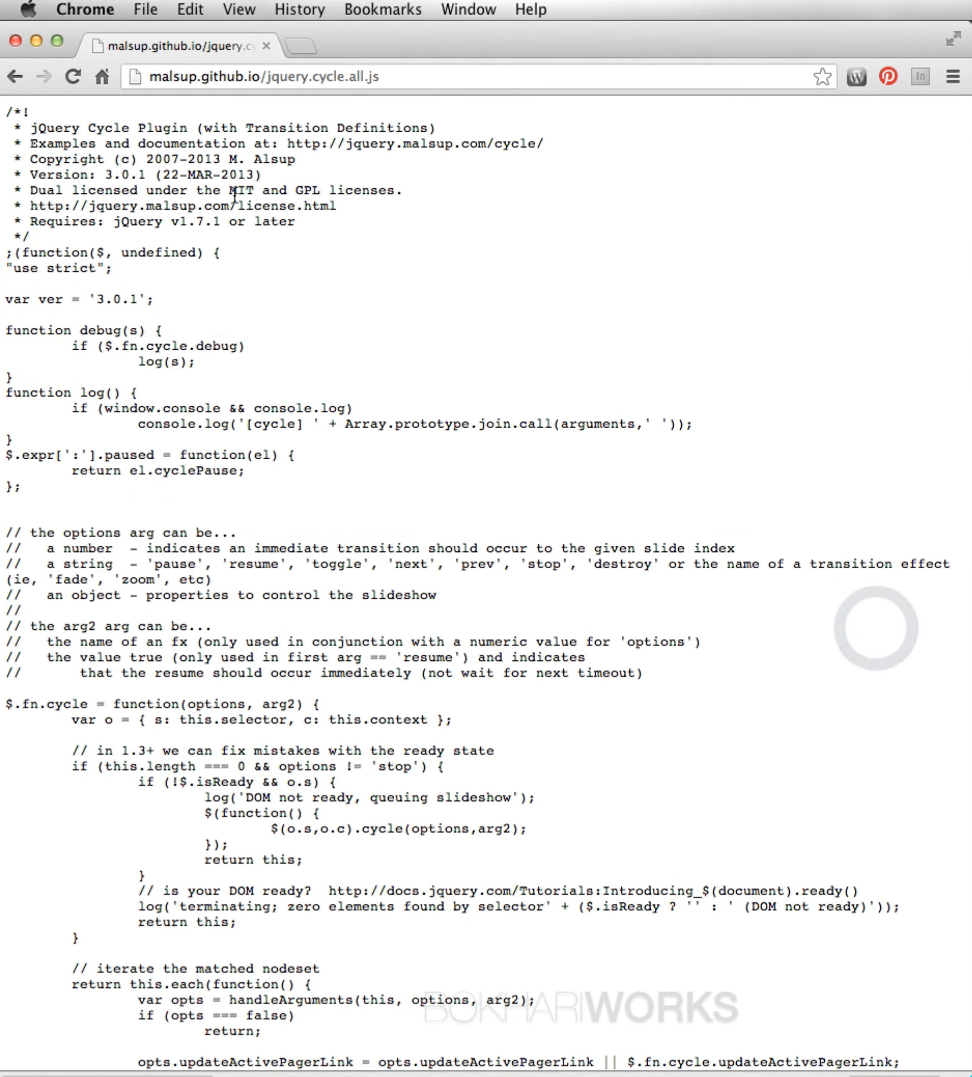
Save the plugin source page again with the js folder as destination.
scroll("down", 3)
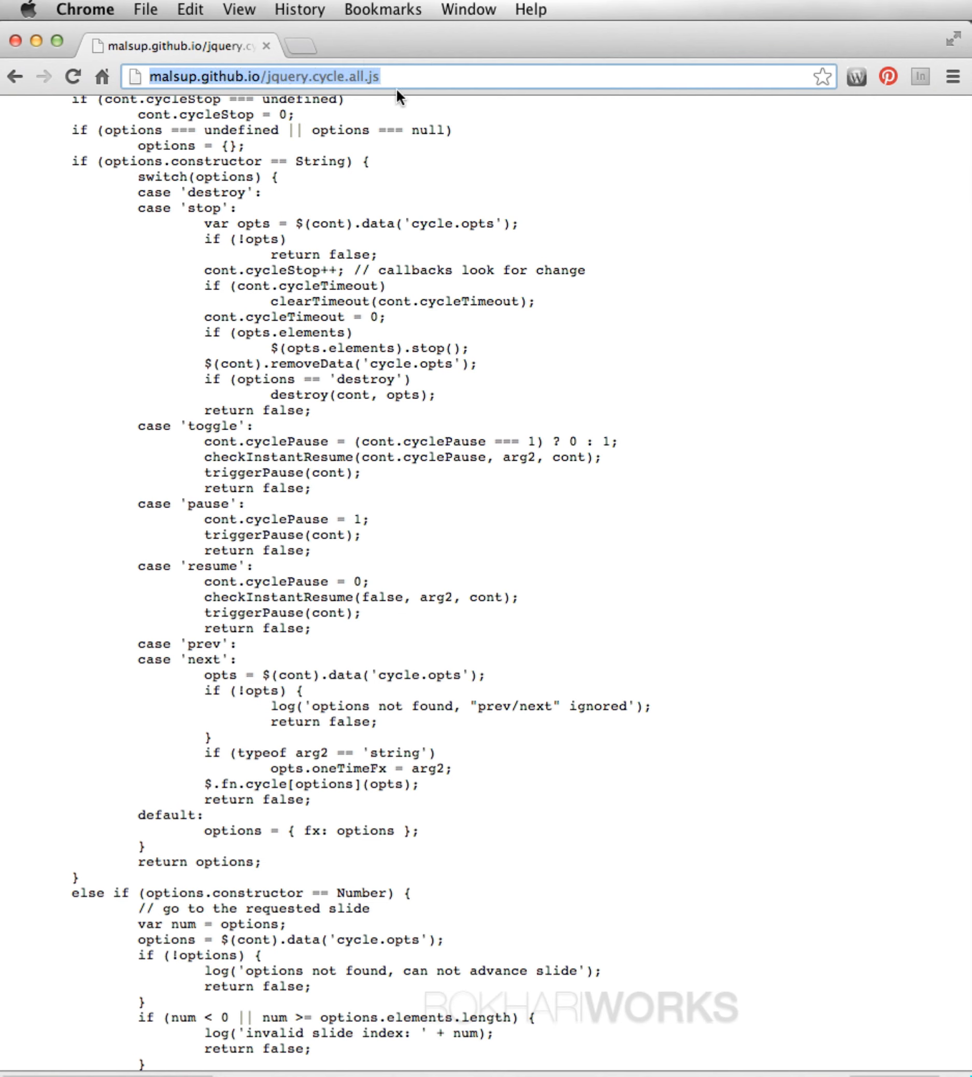
mouse_move(219, 48)
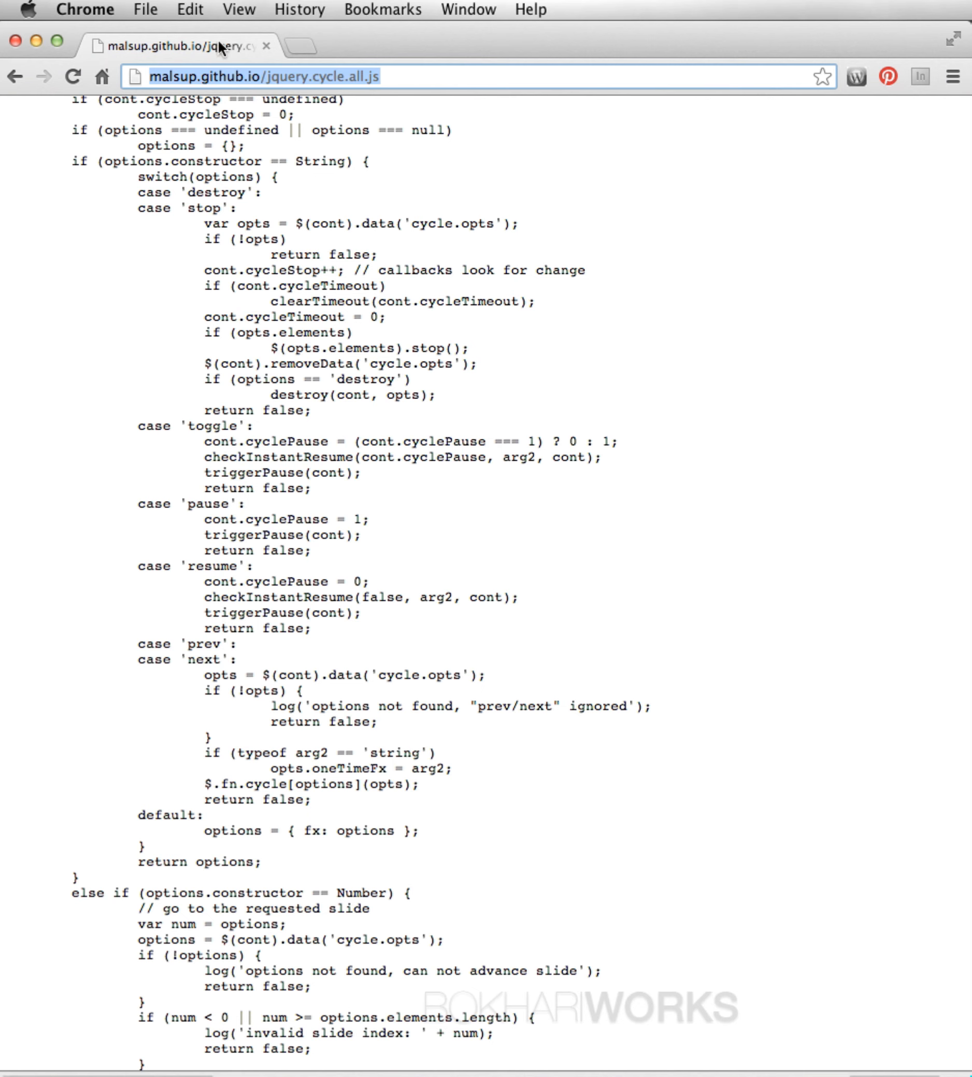
left_click(145, 9)
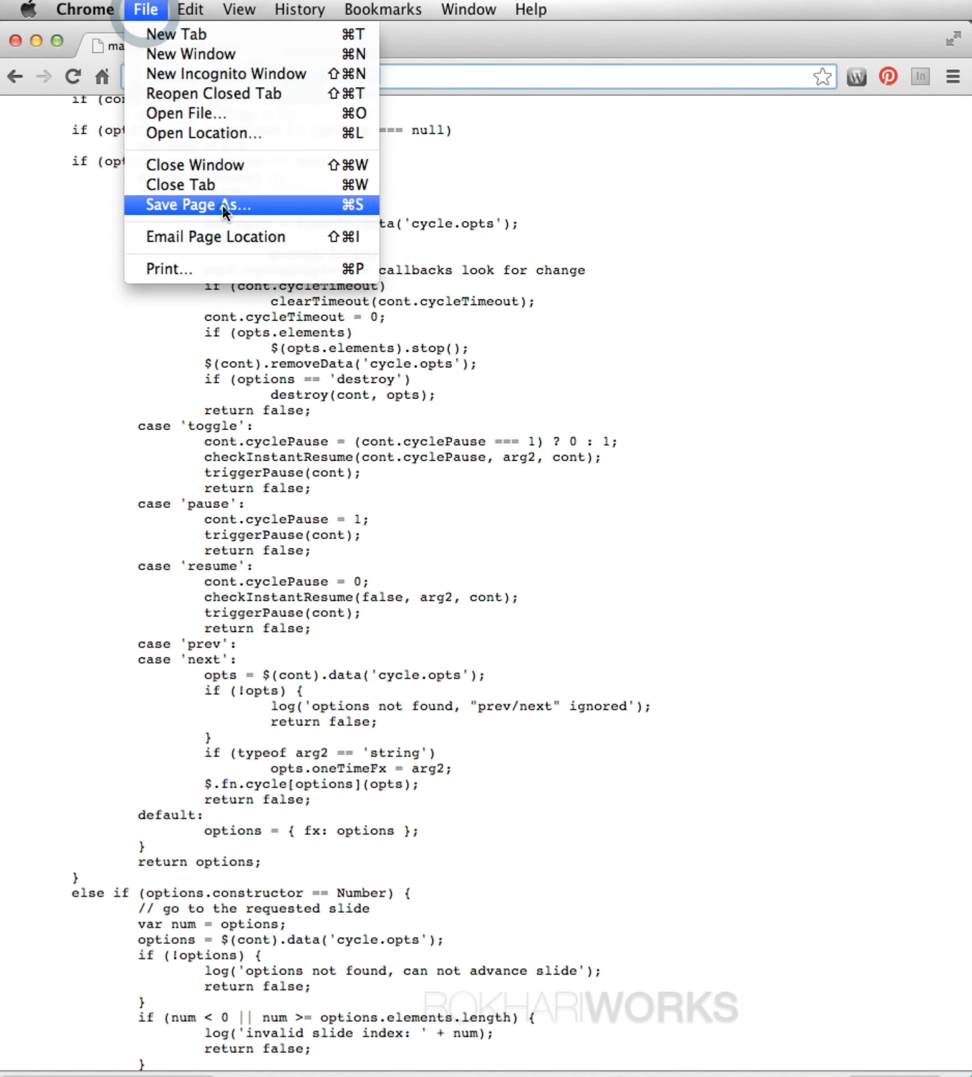
left_click(196, 205)
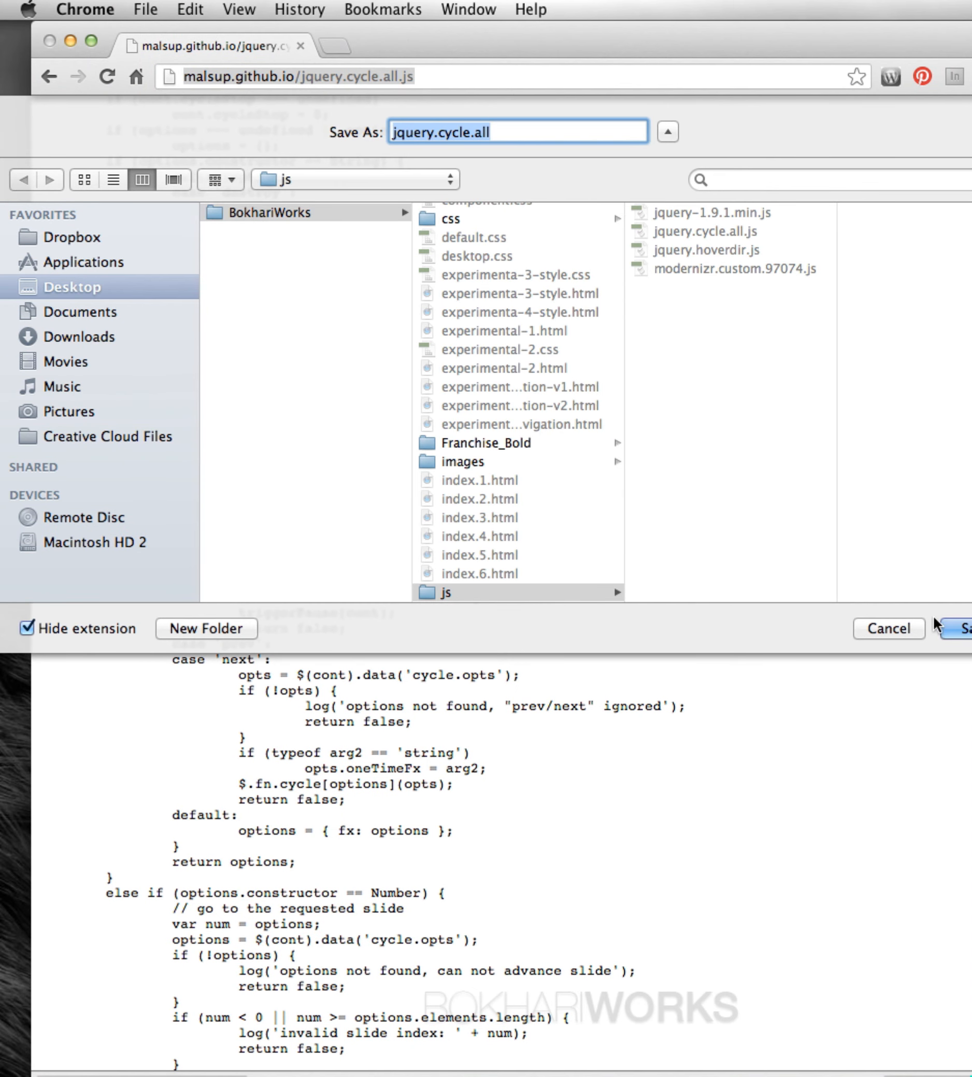
left_click(961, 628)
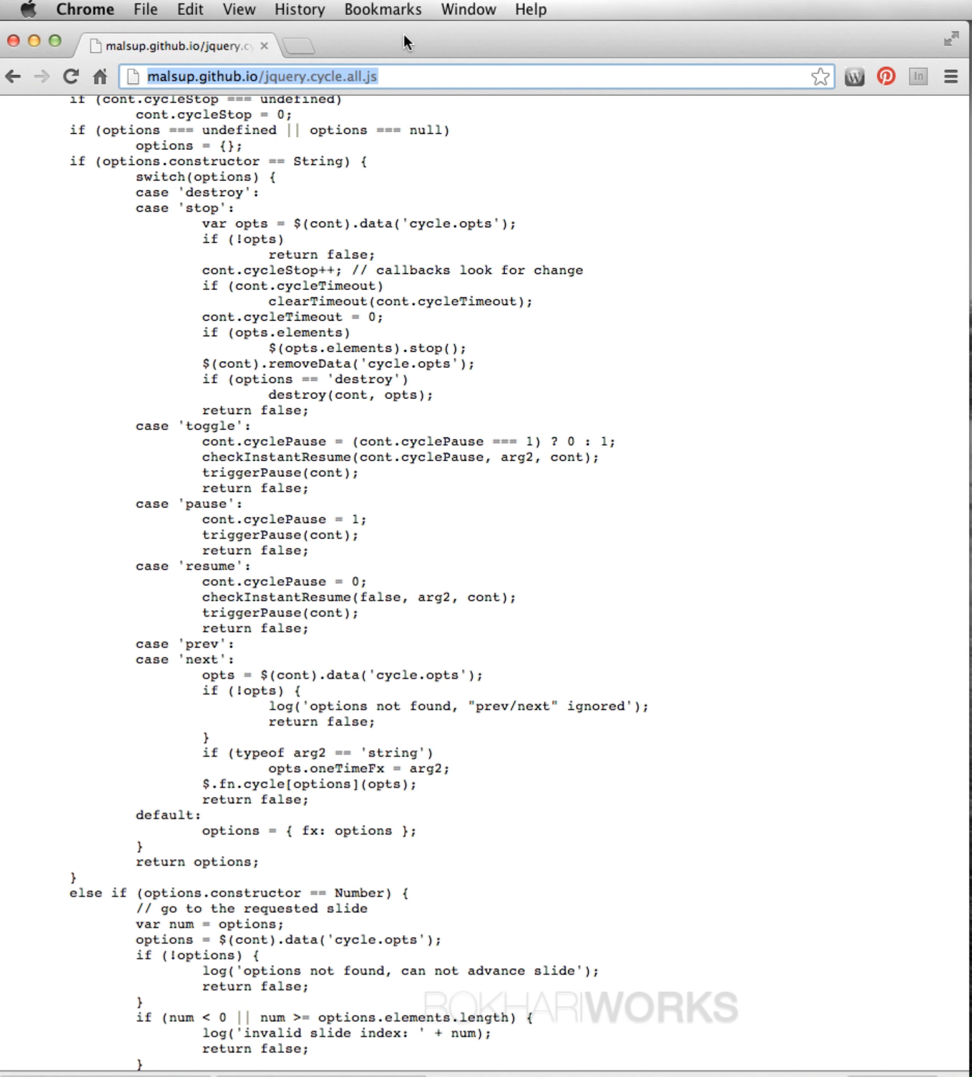
mouse_move(430, 43)
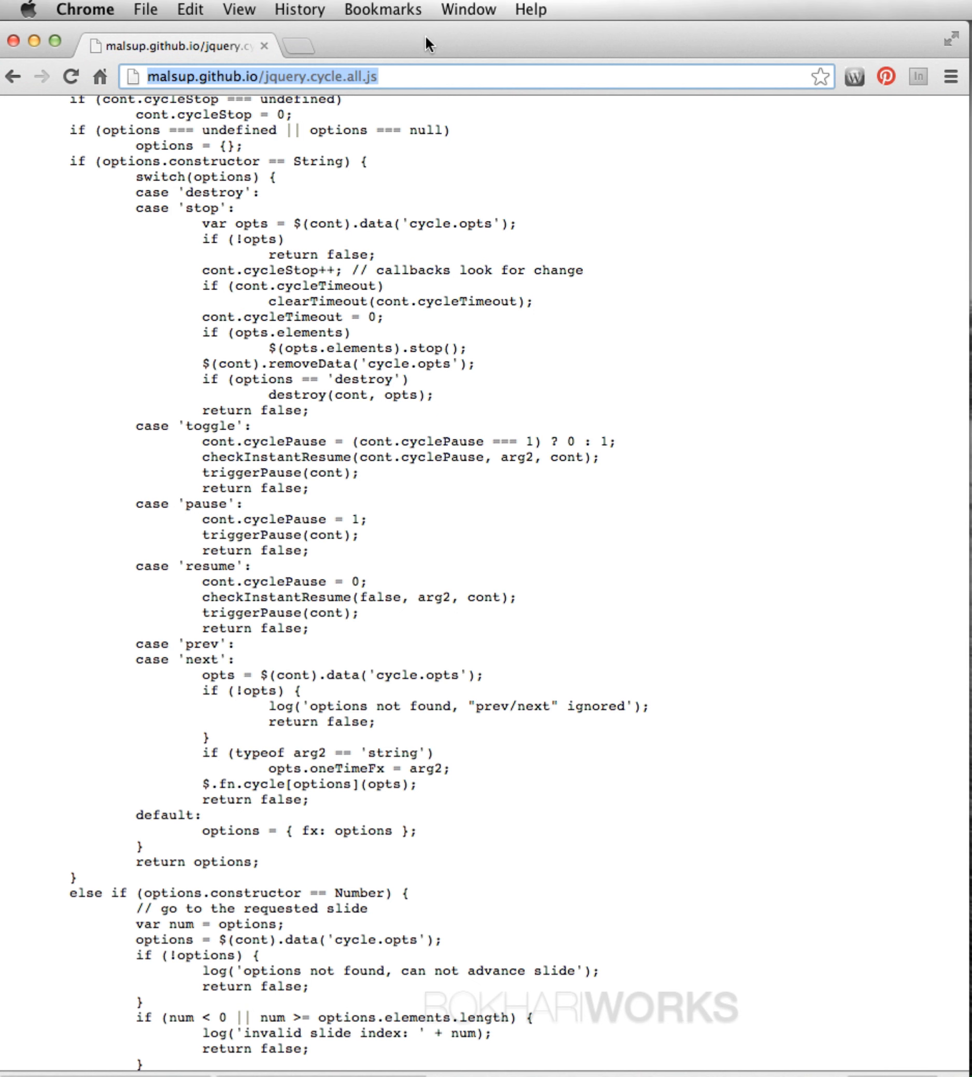